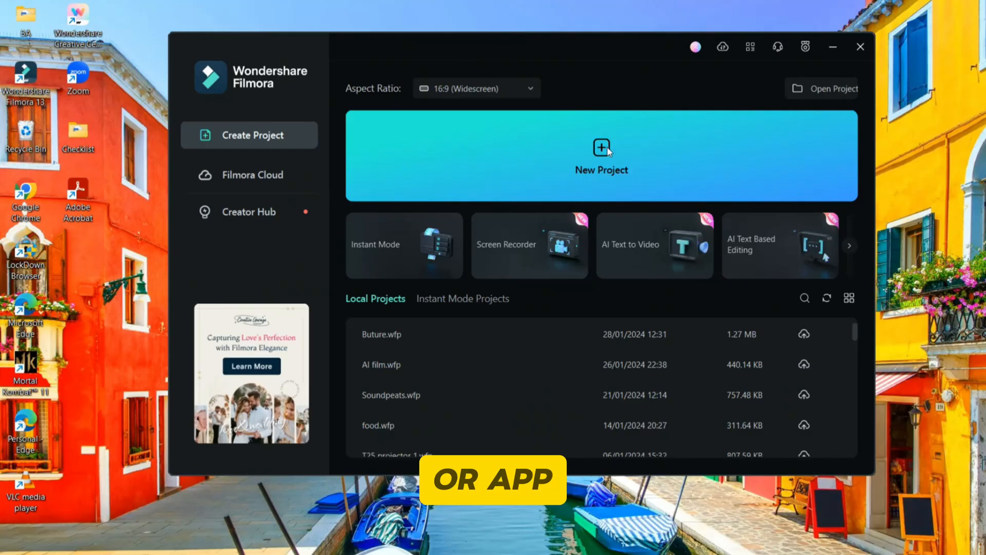
Start a new blank Untitled project from the Filmora start screen
click(601, 155)
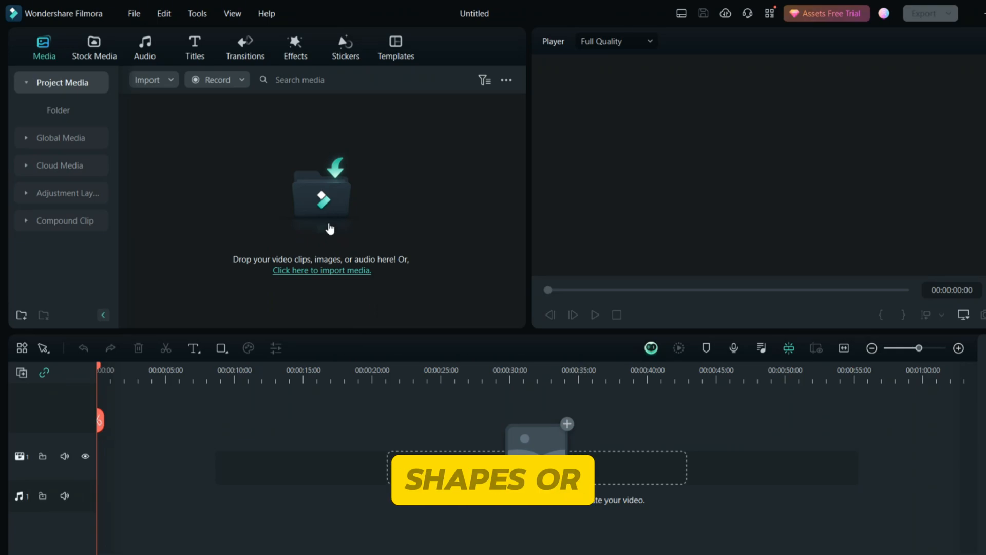
Import the vacuum video clip and place it on the timeline
click(322, 270)
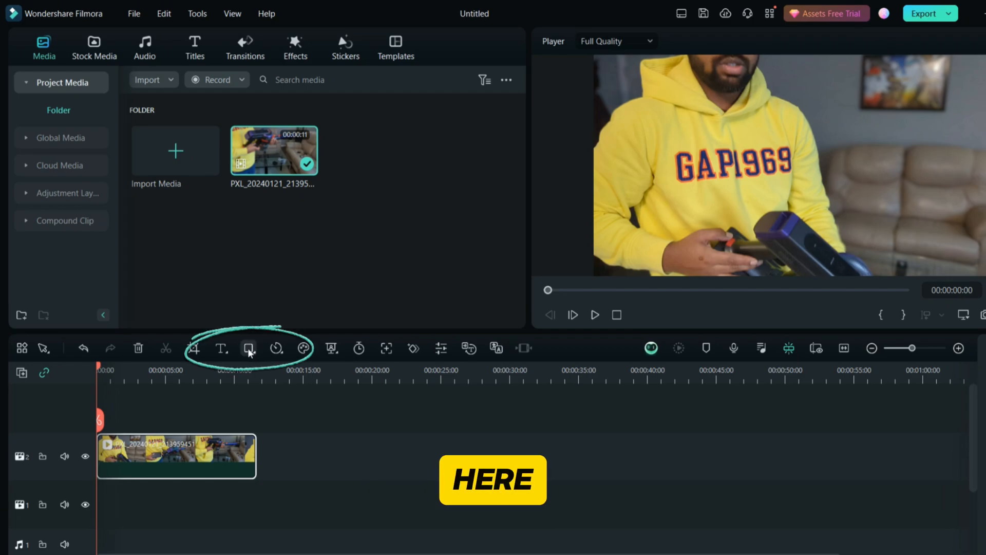
Add a white Arrow shape over the video and aim it at the vacuum
click(248, 348)
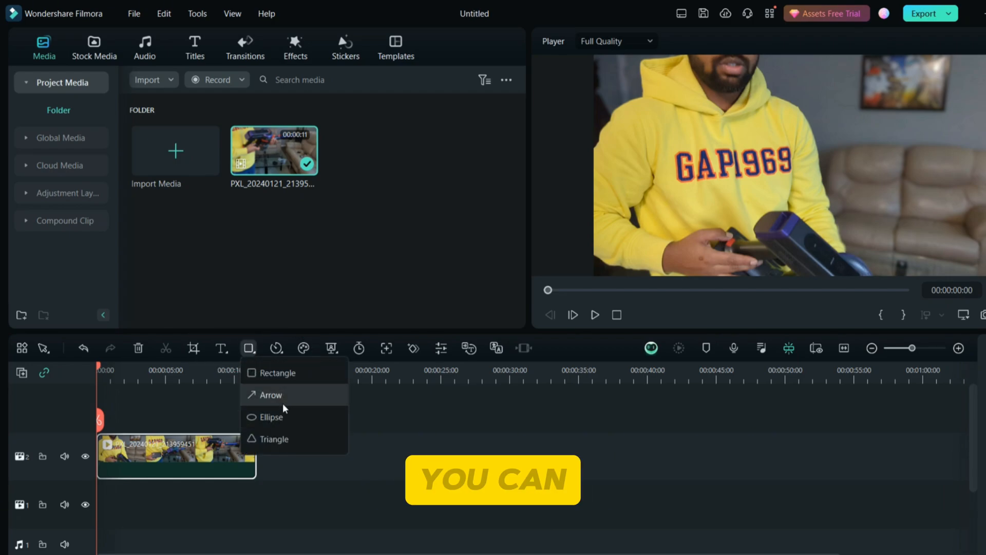
mouse_move(299, 439)
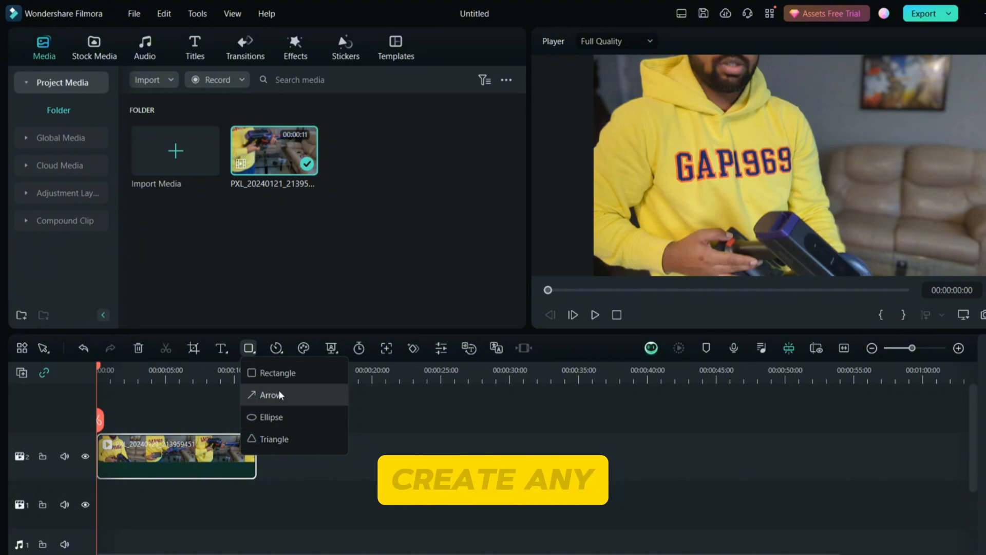
mouse_move(270, 417)
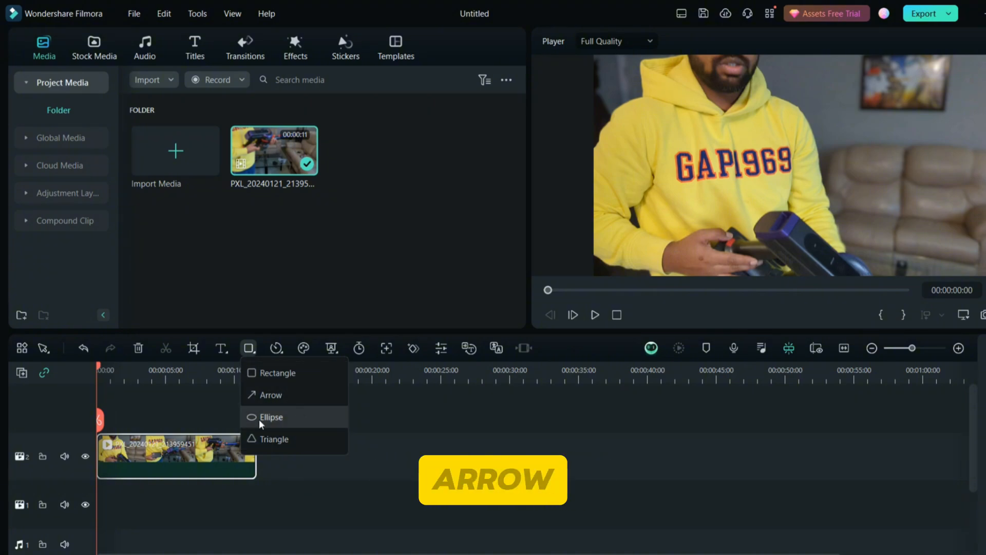
click(269, 395)
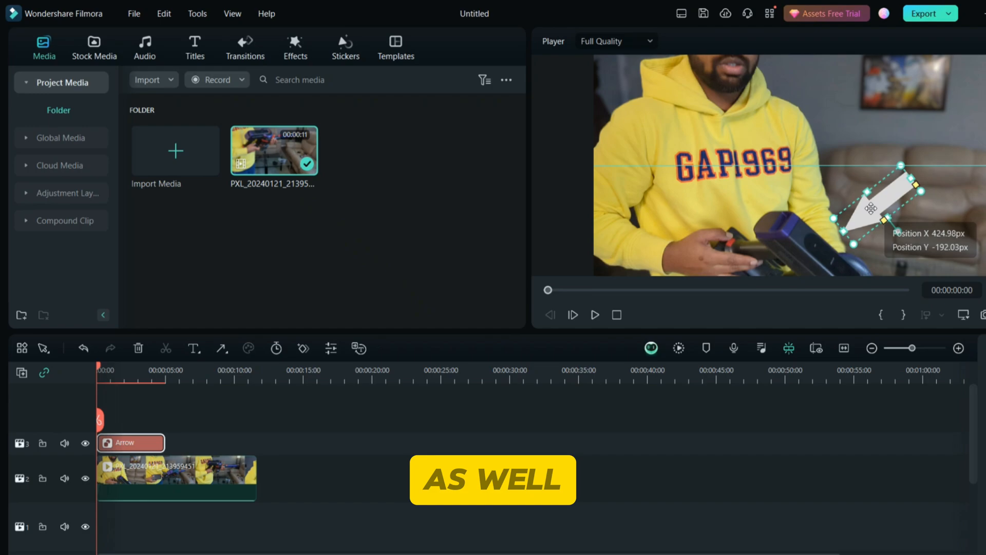
Lengthen the arrow clip, keyframe its Transform and Rotate to follow the vacuum, and confirm with OK
drag(98, 366, 136, 367)
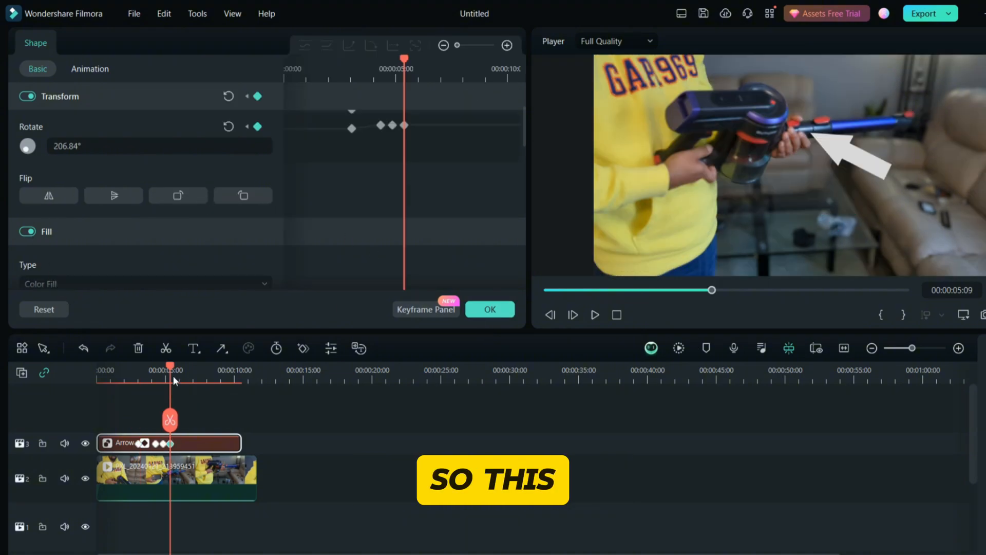
click(44, 48)
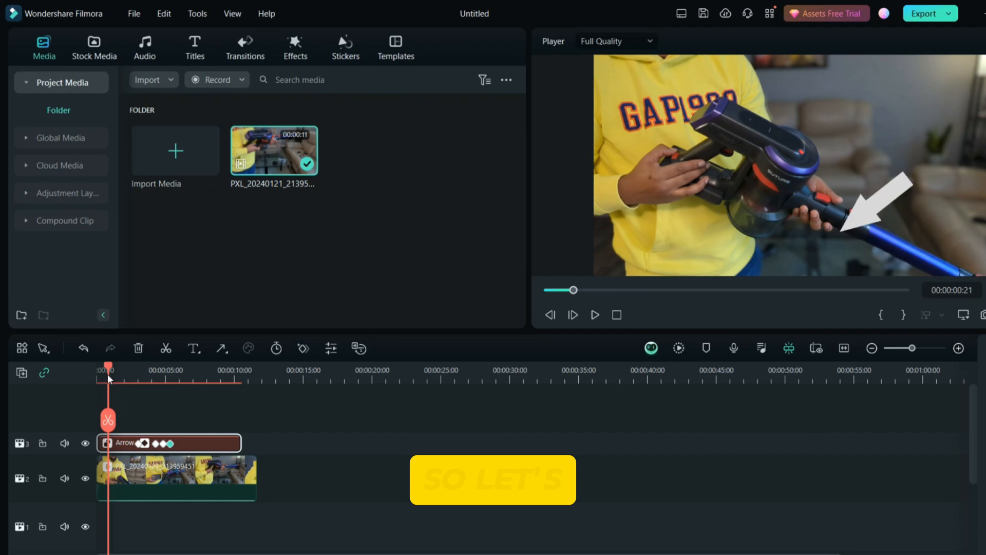
Play back the keyframed arrow following the vacuum, pause, and bring up the shape list
click(594, 314)
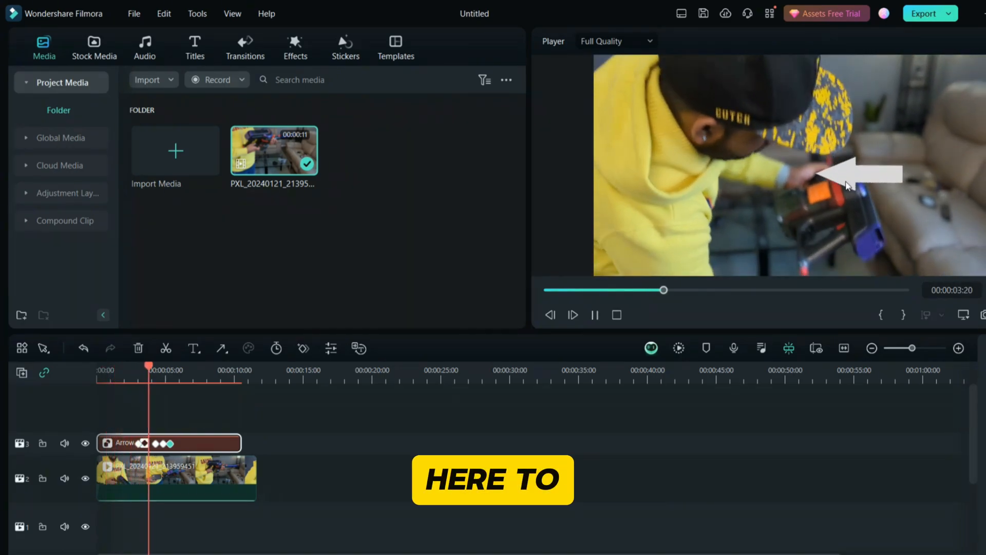
click(595, 315)
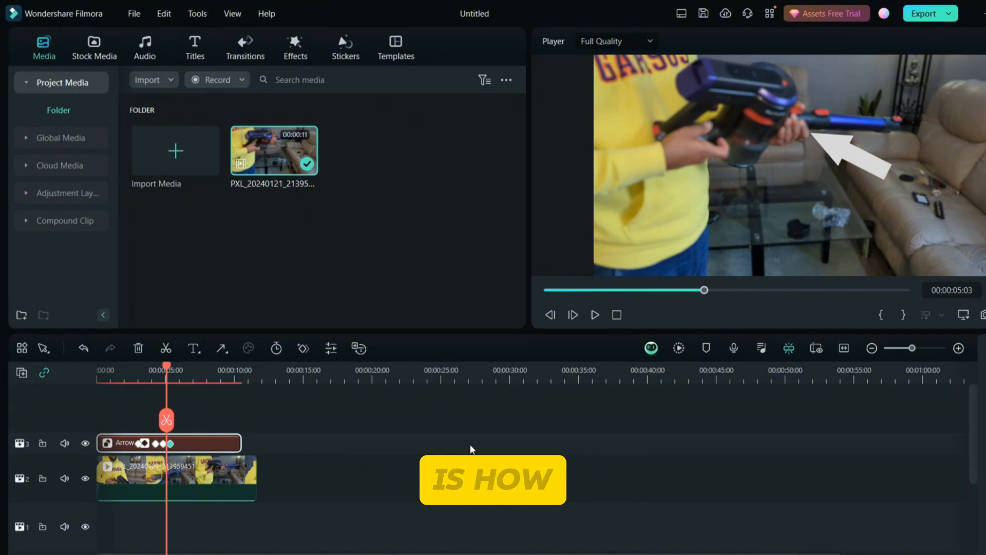
click(221, 349)
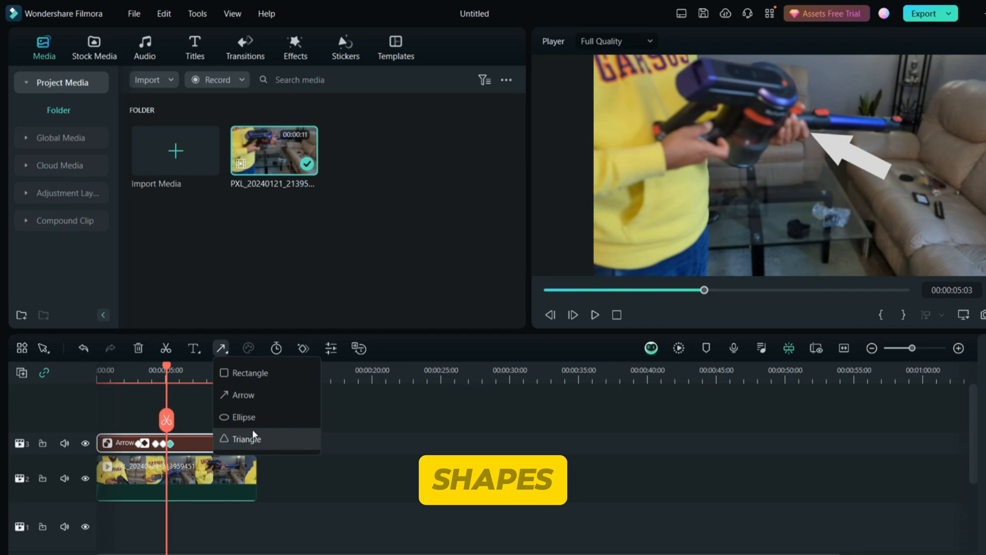
Add white Ellipse and Triangle shapes below the arrow, then bring up the export settings
click(243, 416)
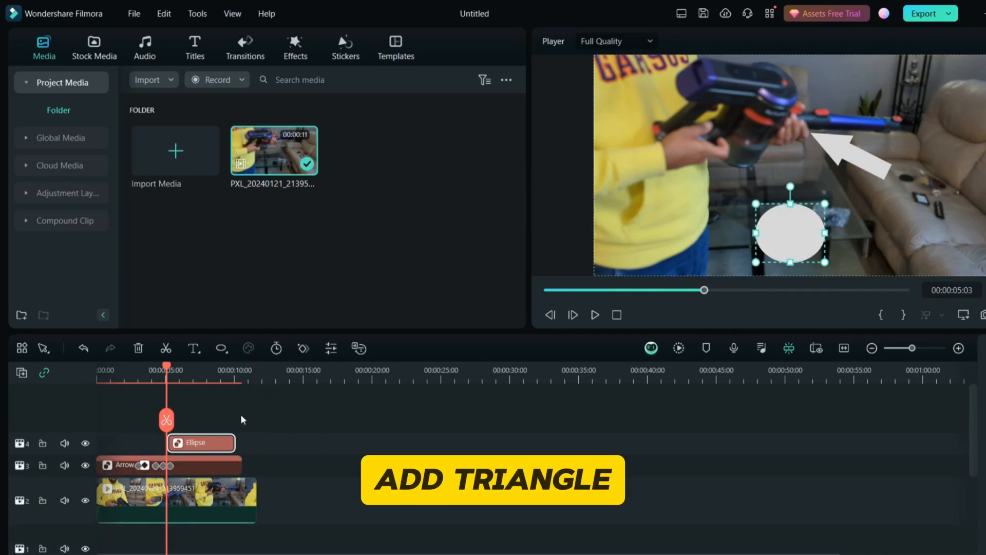
click(221, 348)
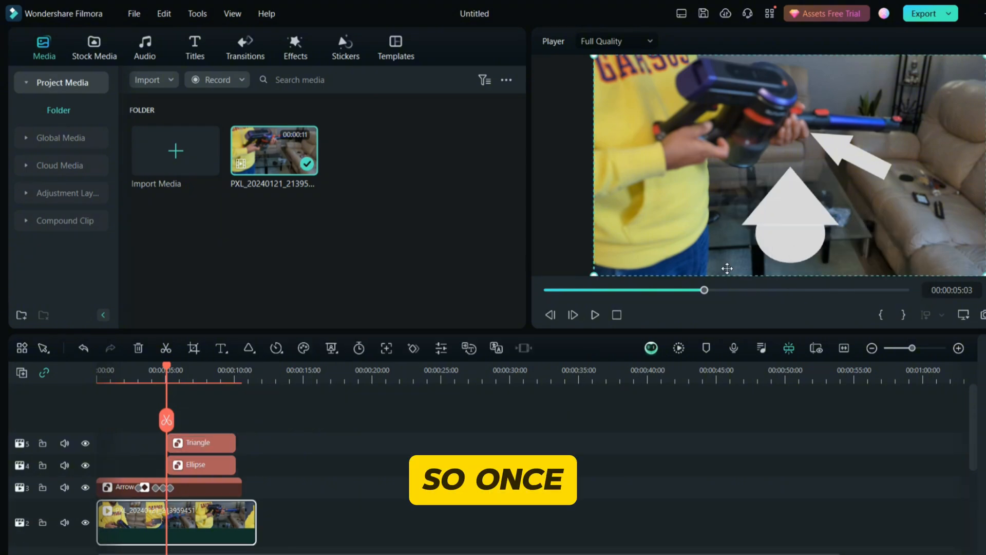
click(925, 14)
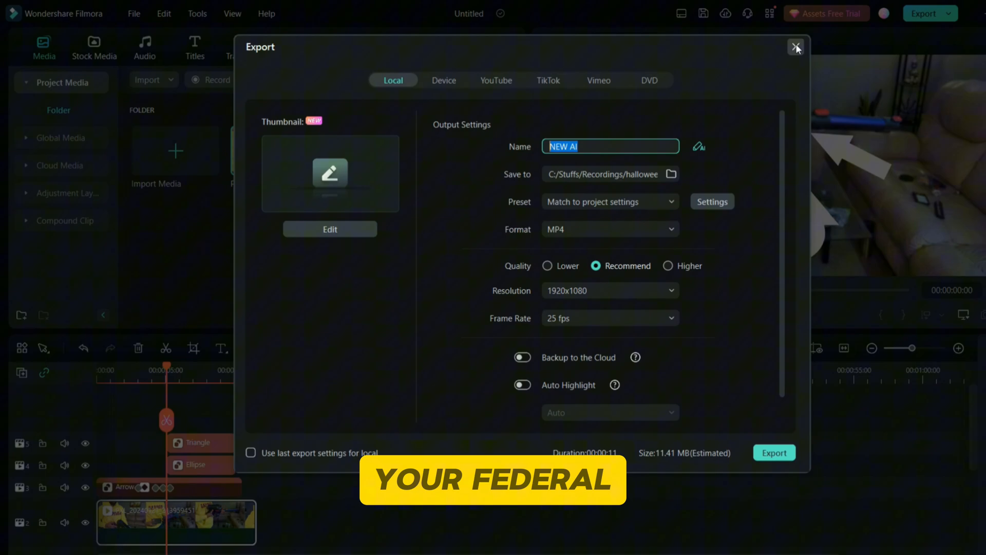
click(795, 48)
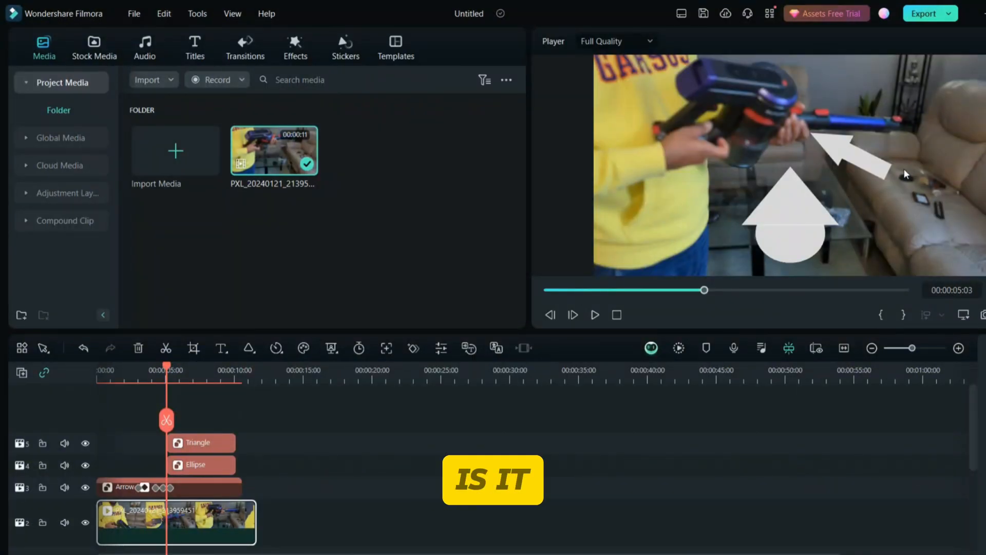